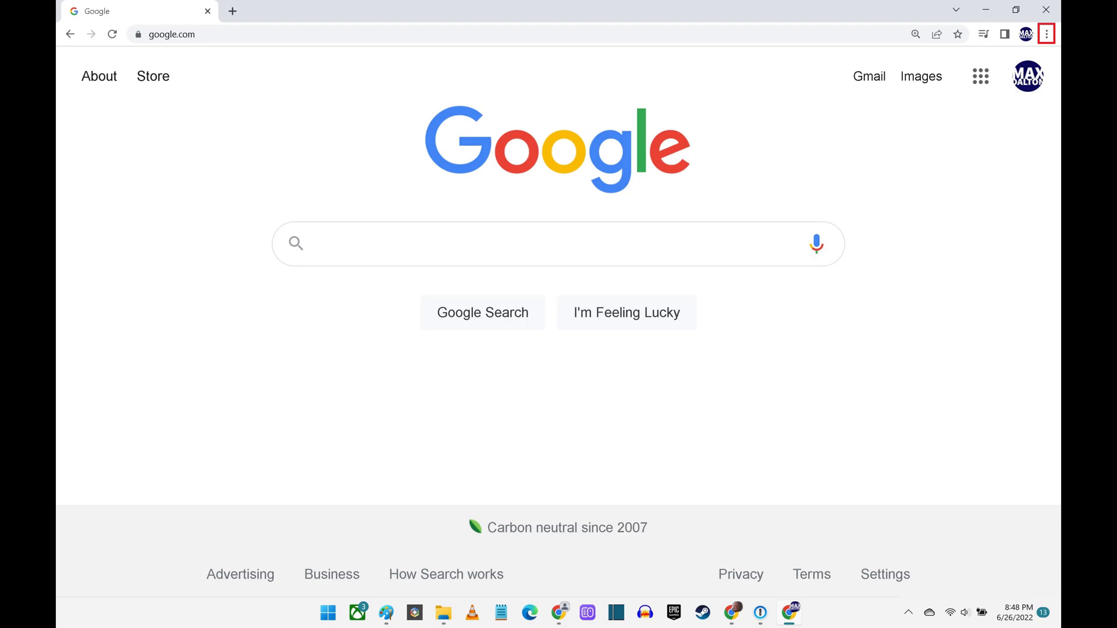
# Reach Chrome's Settings page via the three-dot menu.
pyautogui.click(1045, 34)
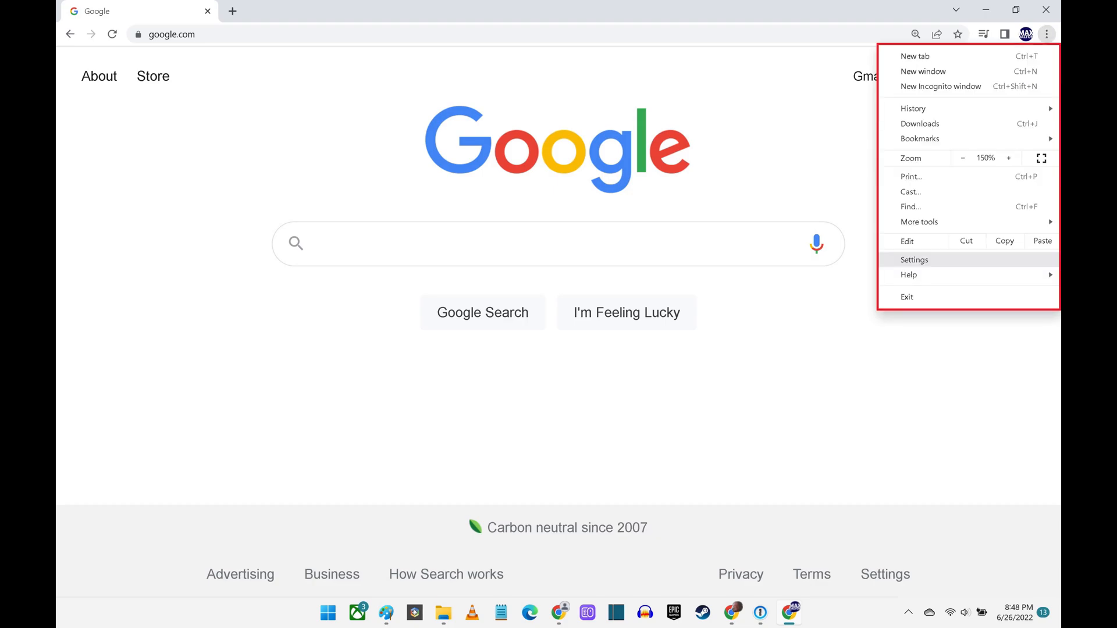
pyautogui.moveTo(914, 259)
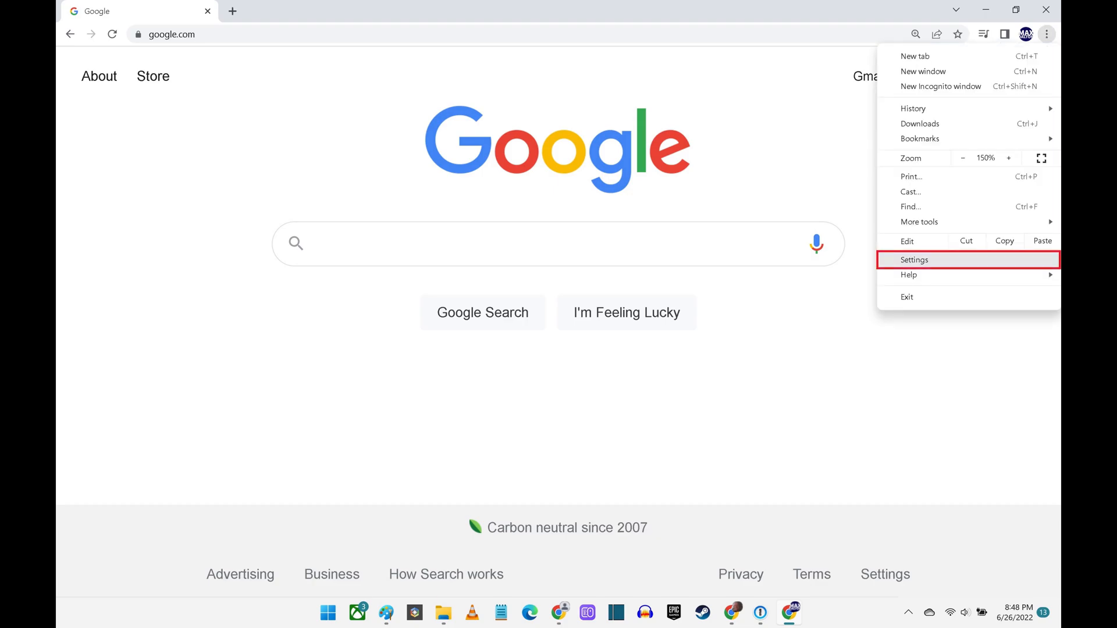
pyautogui.click(914, 259)
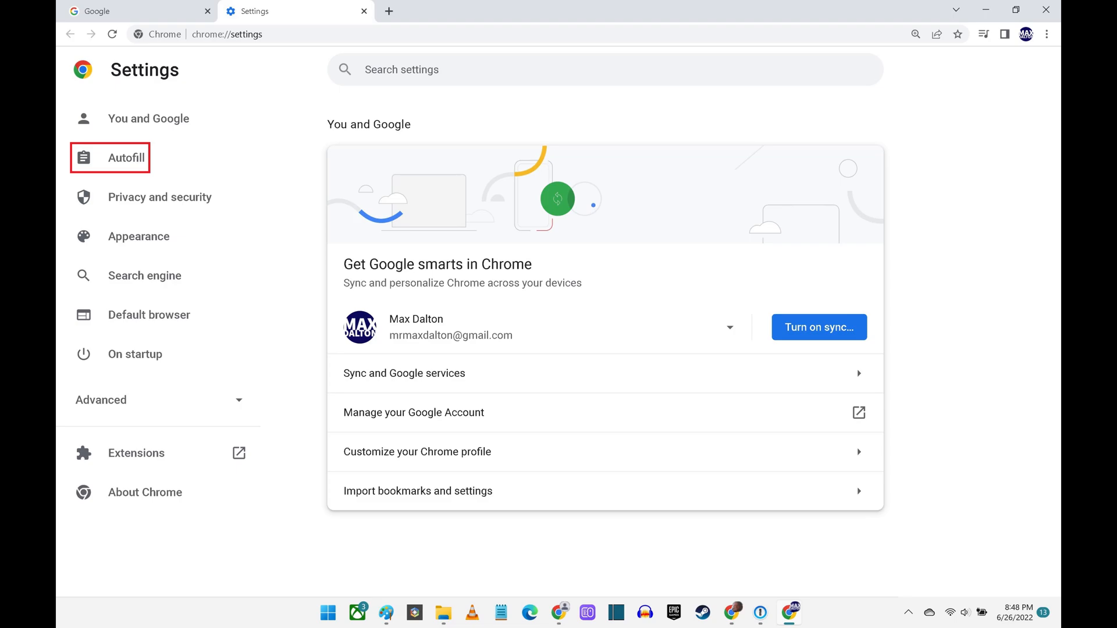
# Turn off 'Offer to save passwords' and 'Auto Sign-in' under Passwords, then go back to Autofill.
pyautogui.click(125, 157)
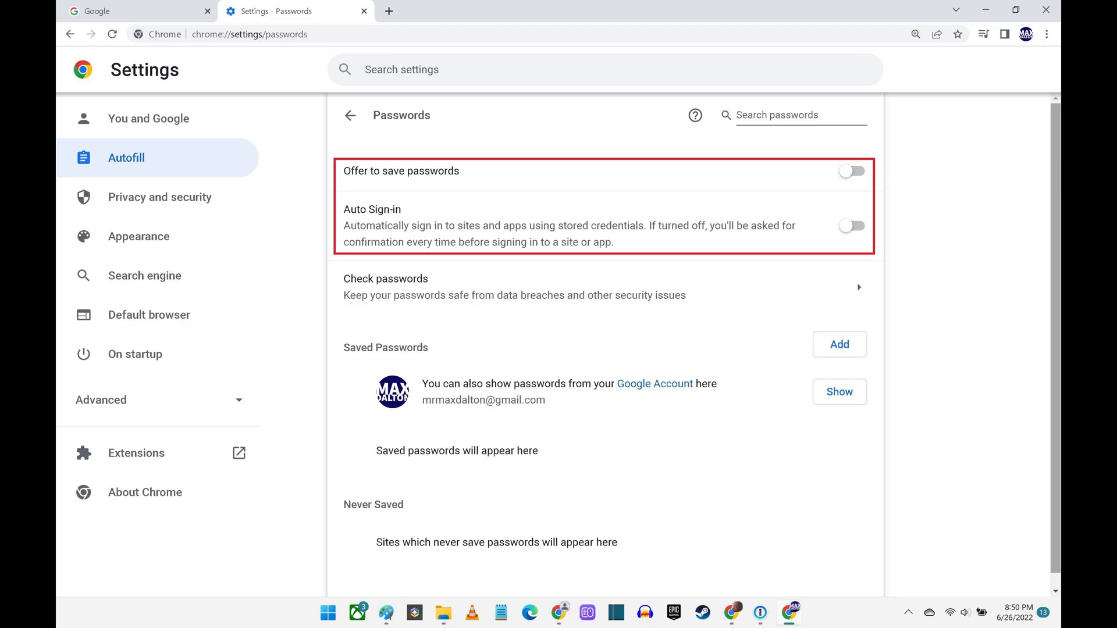
pyautogui.click(350, 116)
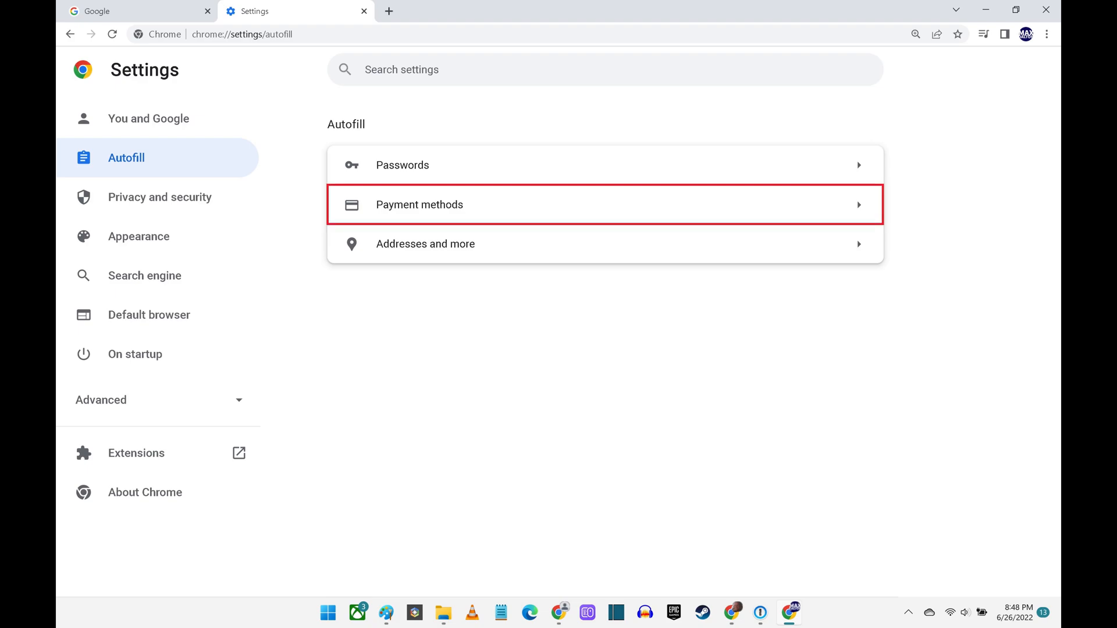
# Turn off payment-method saving and site checks under Payment methods, then go back to Autofill.
pyautogui.click(419, 205)
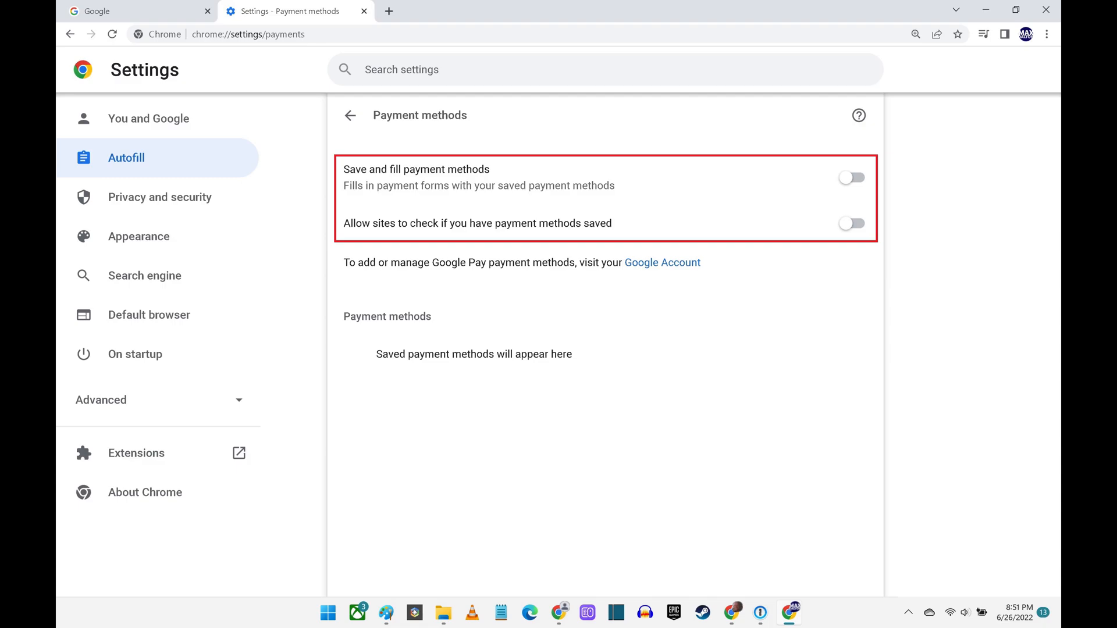
pyautogui.click(350, 115)
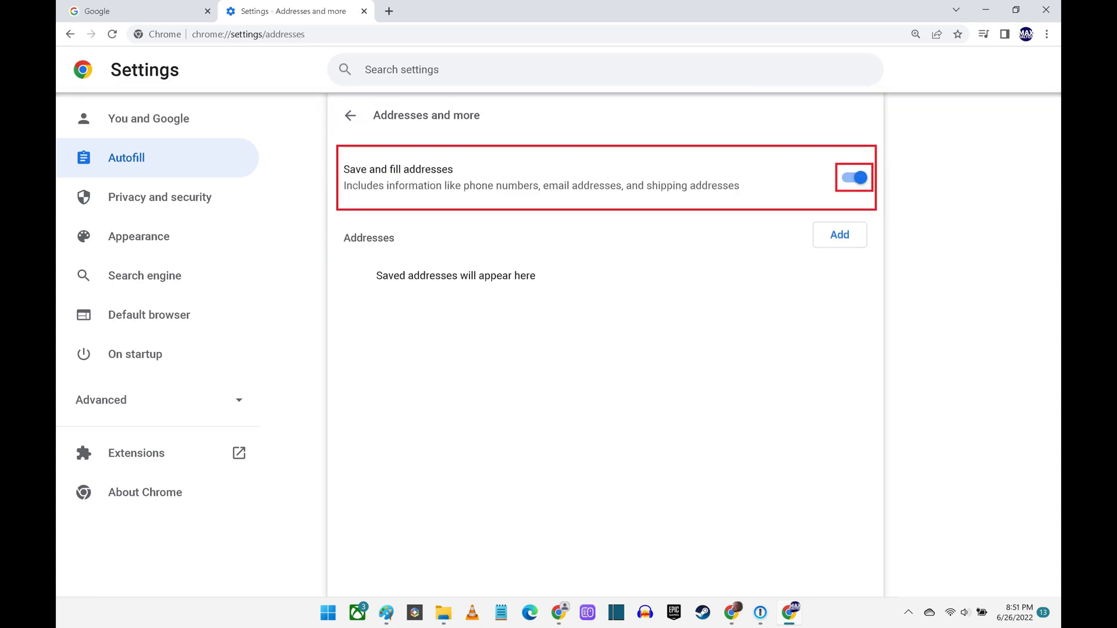
# Switch off 'Save and fill addresses' in Addresses and more.
pyautogui.click(851, 177)
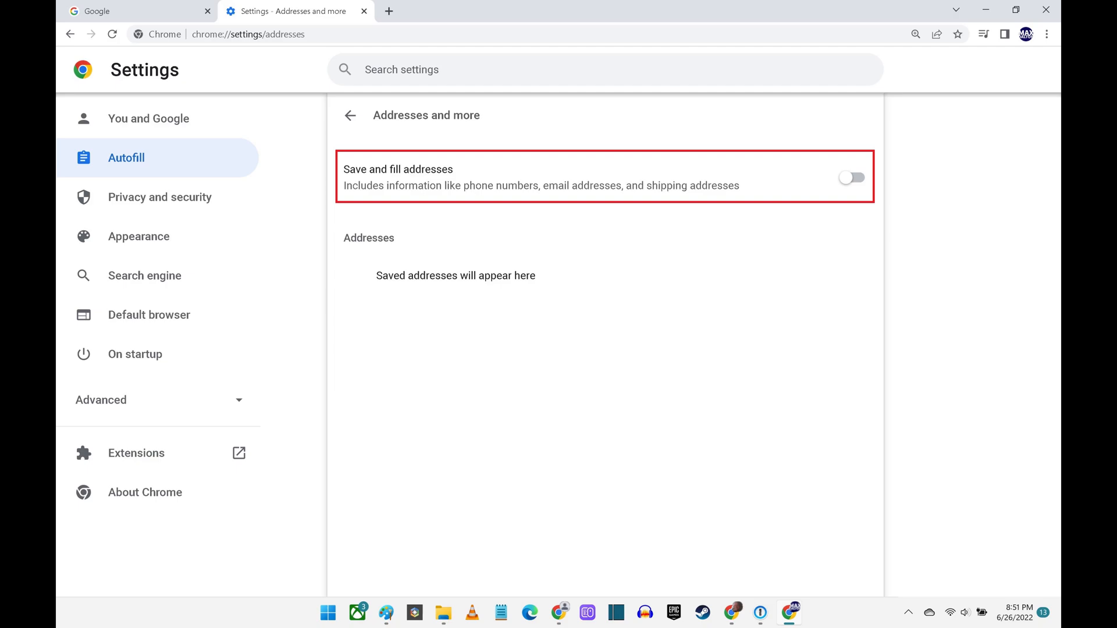